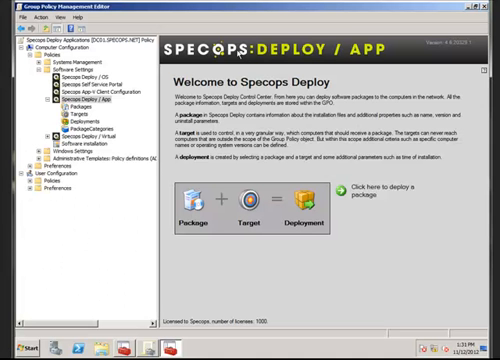
mouse_move(288, 70)
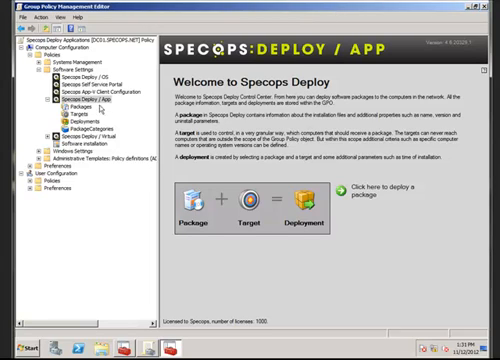
- Browse the Packages list, then the Targets list (All computers, Specops1, XP Only)
click(75, 103)
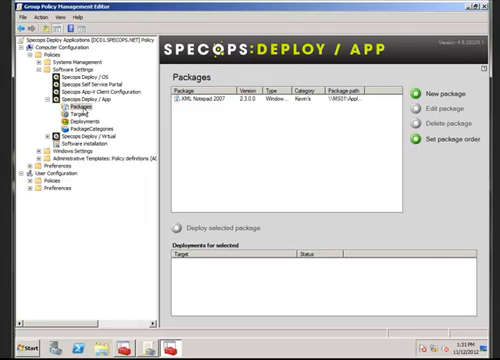
click(73, 117)
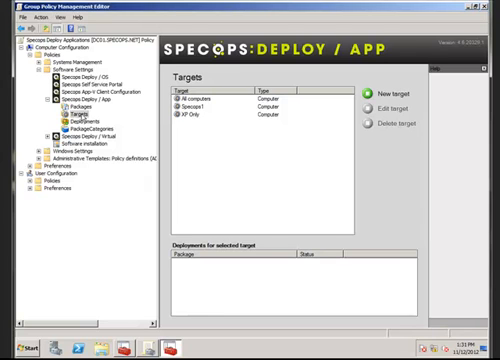
- Show the Deployments list, which is currently empty
click(72, 115)
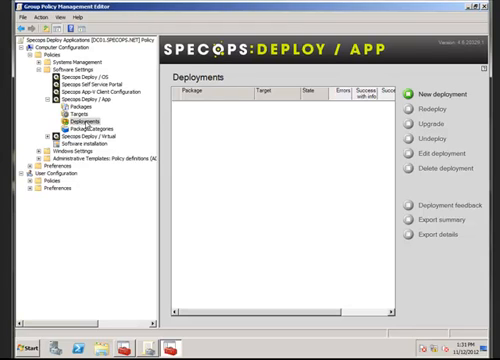
mouse_move(452, 98)
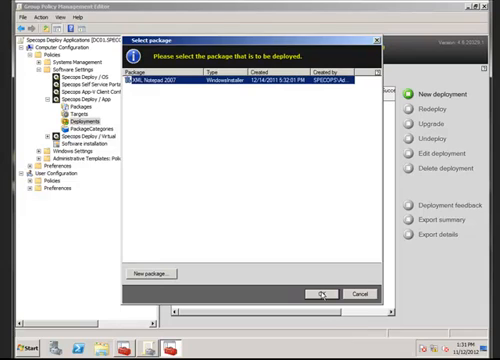
- Confirm XML Notepad 2007, target Specops1 (Computer), and view the deployment options
click(316, 293)
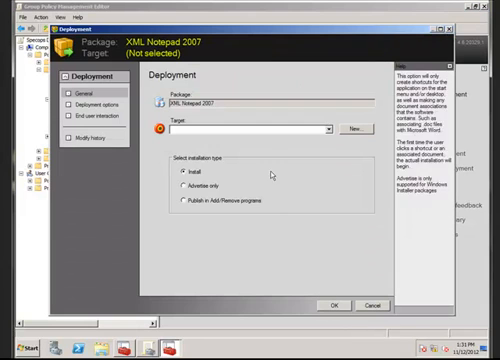
click(325, 129)
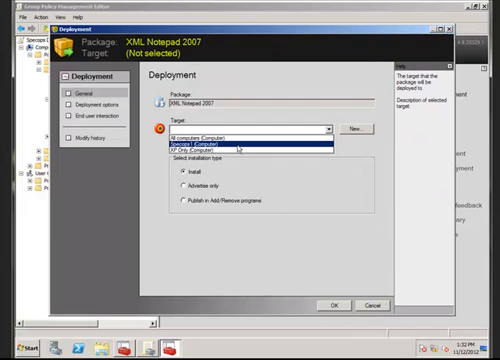
click(245, 146)
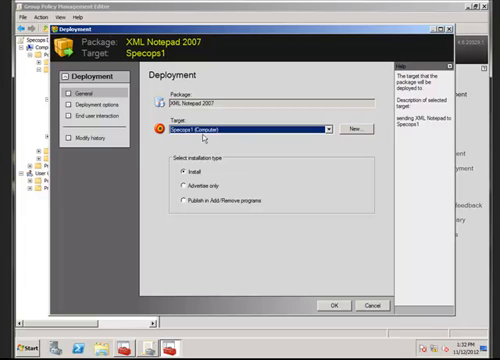
mouse_move(175, 215)
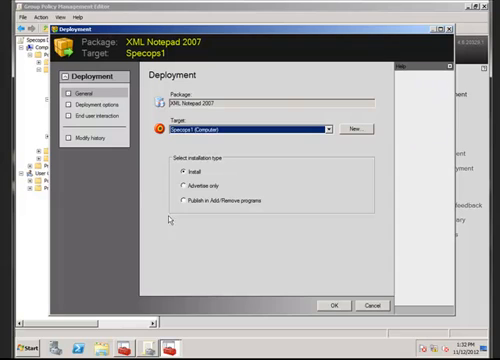
mouse_move(234, 167)
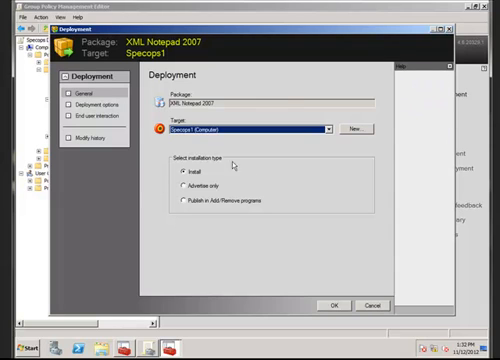
click(97, 103)
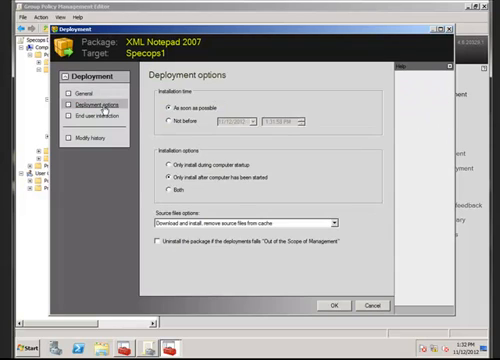